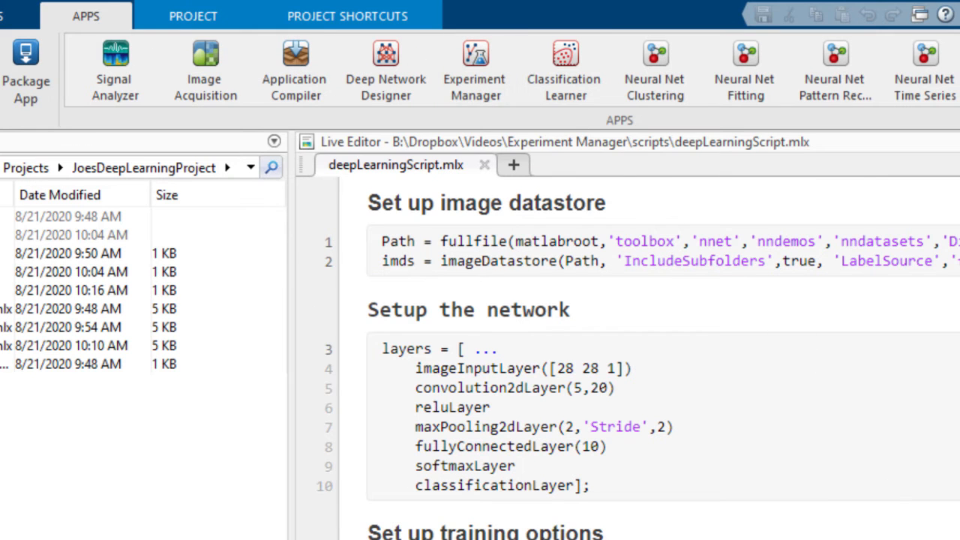
- Launch Experiment Manager and select JoesDeepLearningProject.prj in the open-project dialog
{"action": "left_click", "coordinate": [475, 67]}
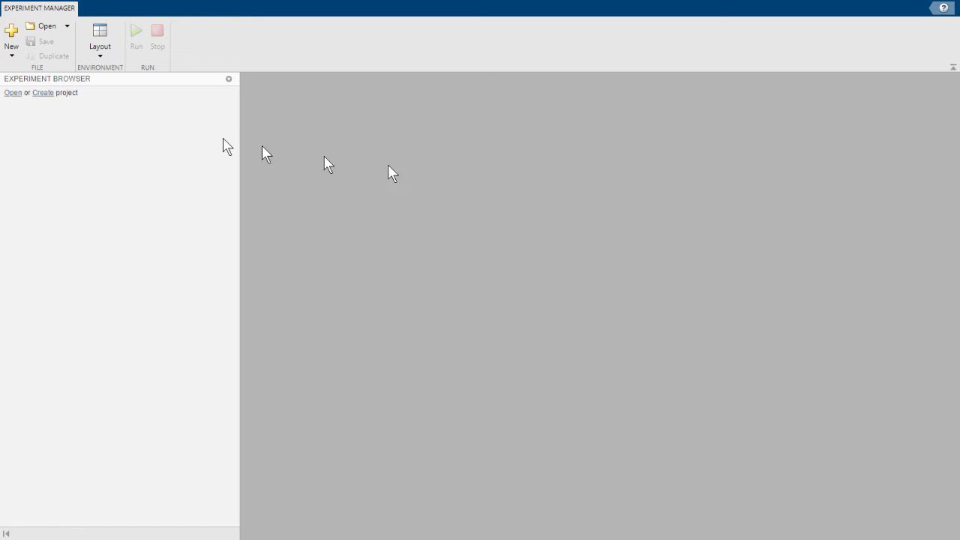
{"action": "left_click", "coordinate": [47, 28]}
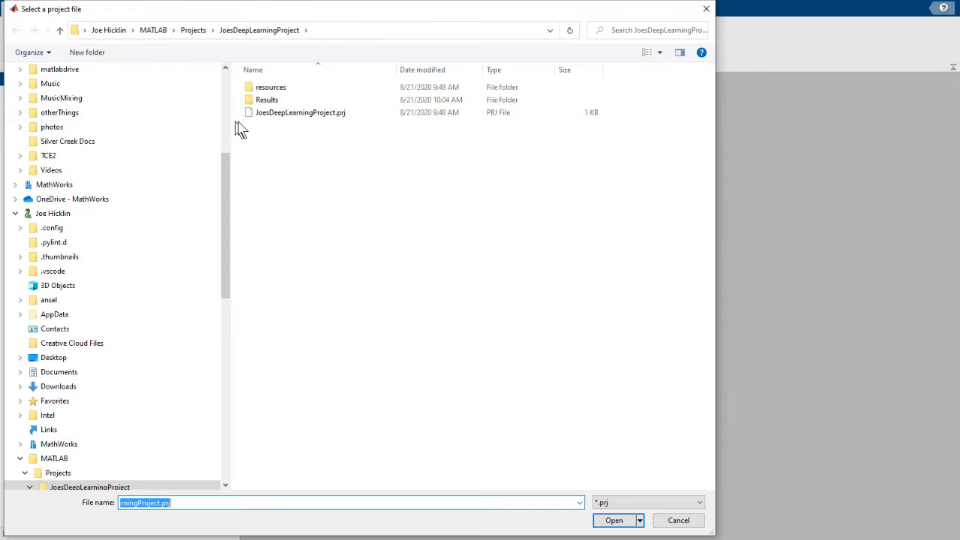
{"action": "left_click", "coordinate": [301, 112]}
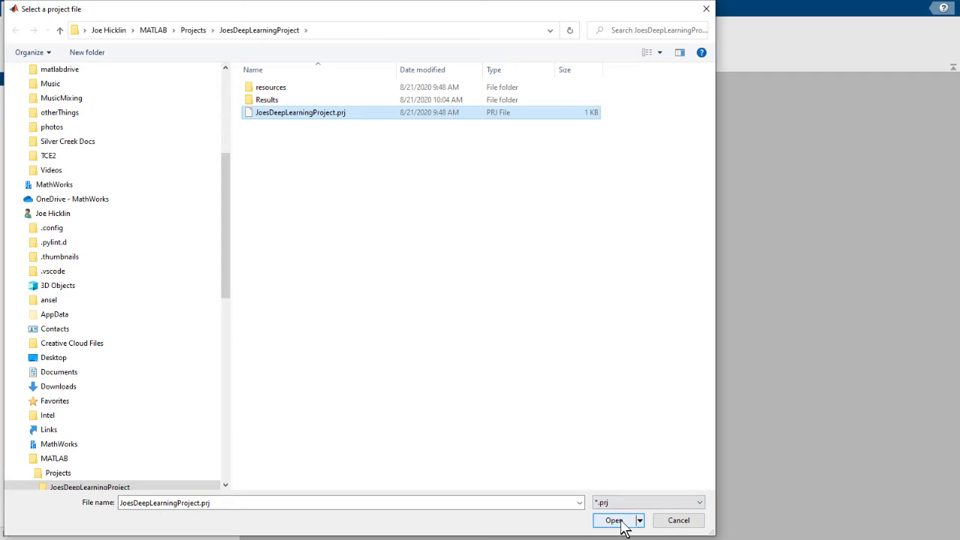